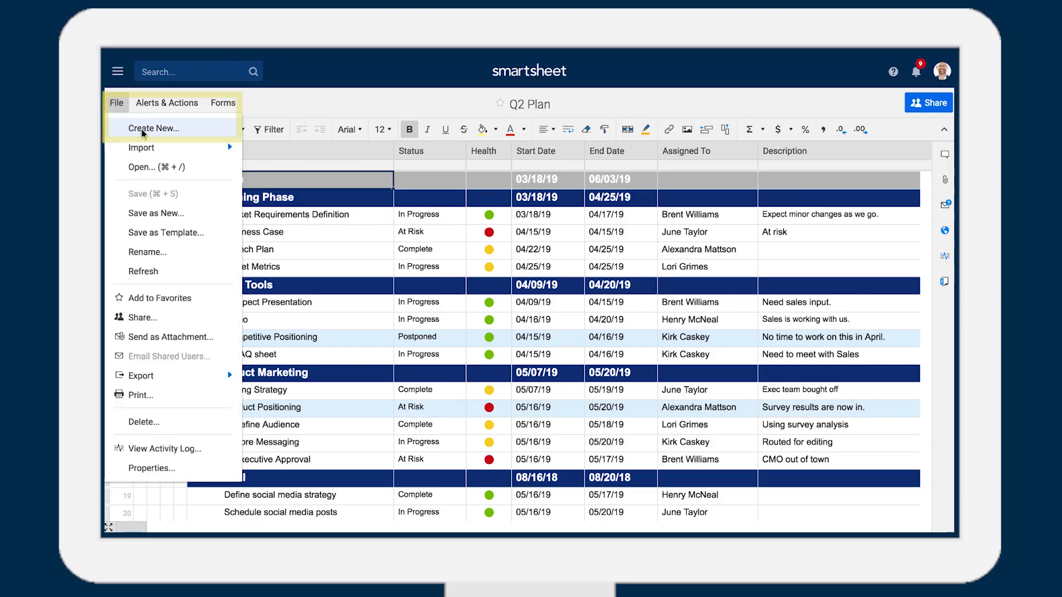
# Step: Open the Assigned To column's properties, showing its Contact List type
pyautogui.click(154, 128)
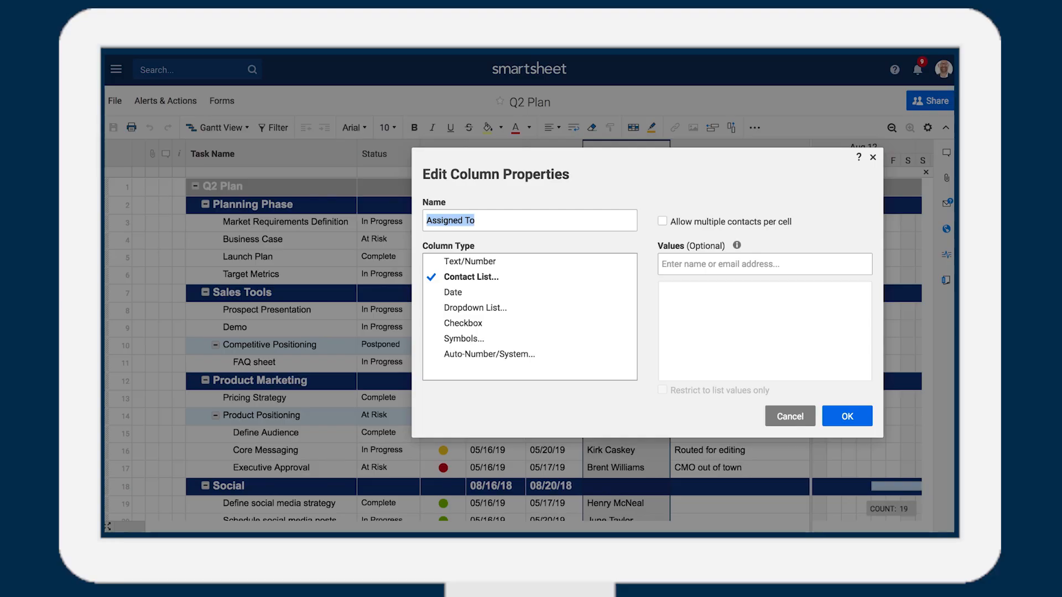
# Step: Try the Date, Dropdown, Symbols and System column types, then close the column settings
pyautogui.click(453, 292)
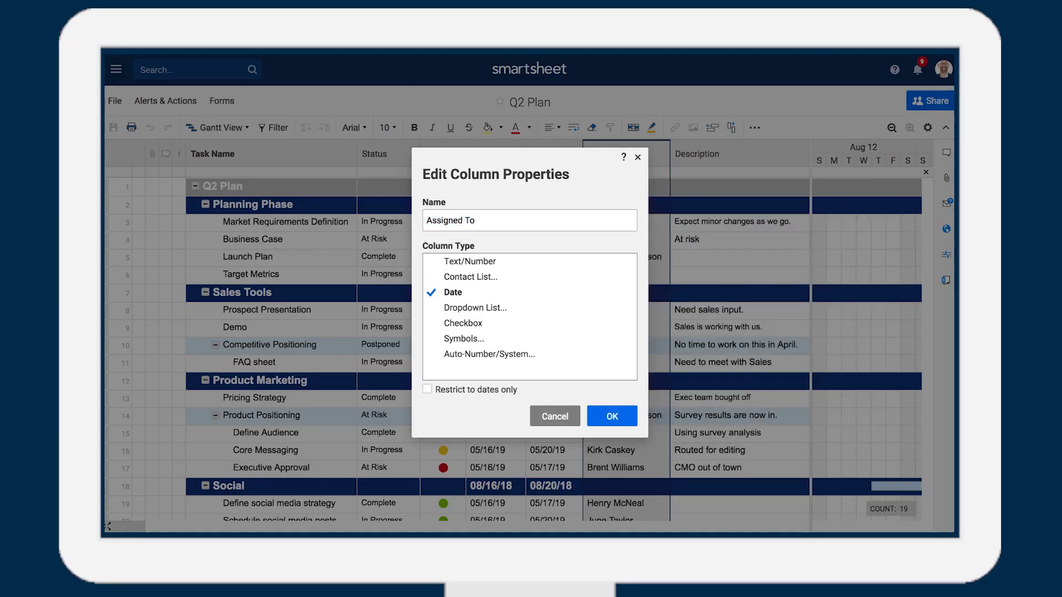
pyautogui.click(475, 307)
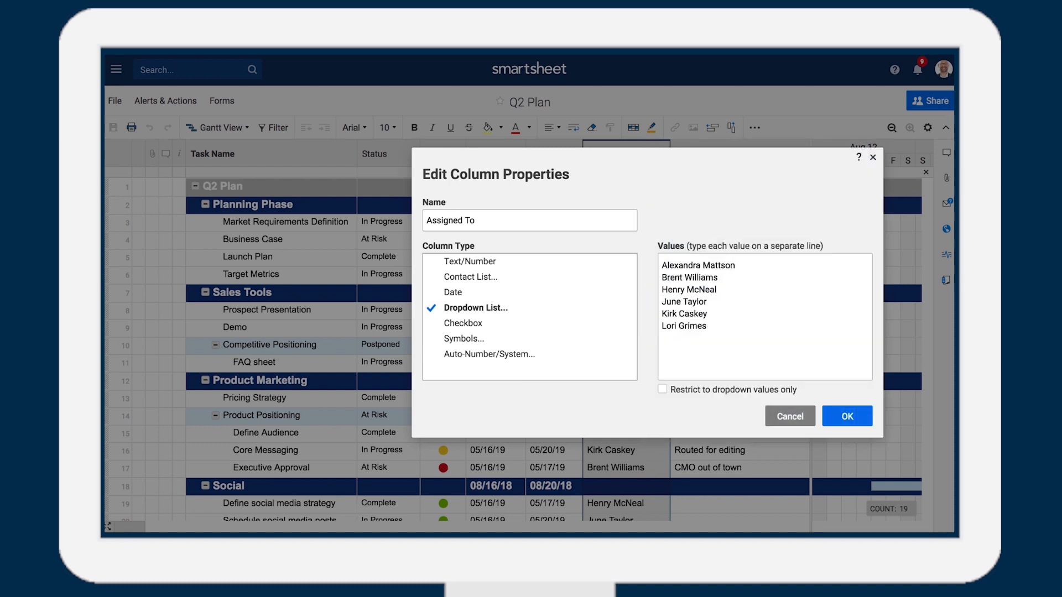
pyautogui.click(464, 339)
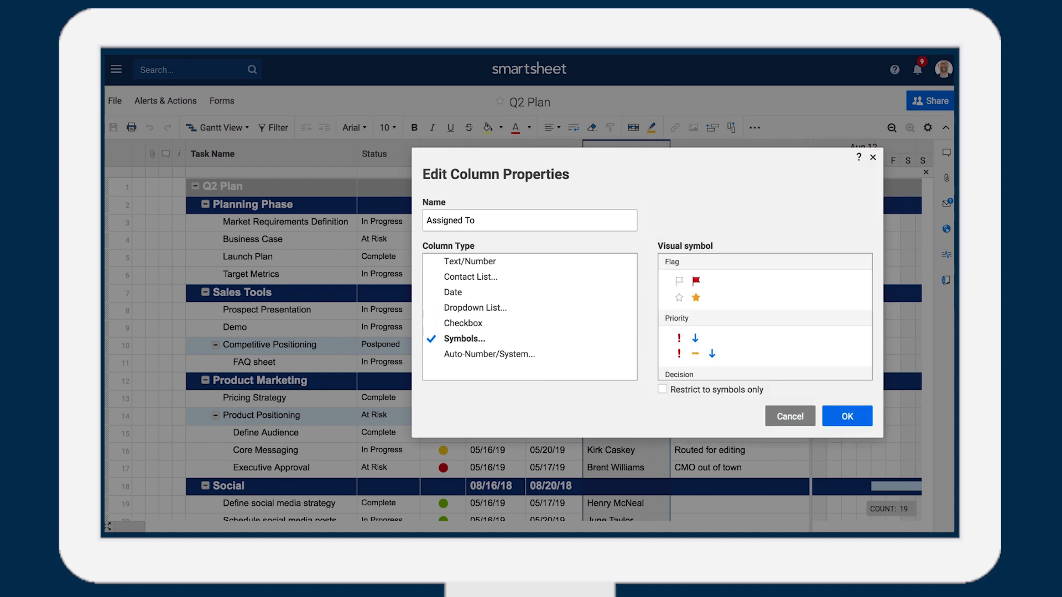
pyautogui.click(490, 355)
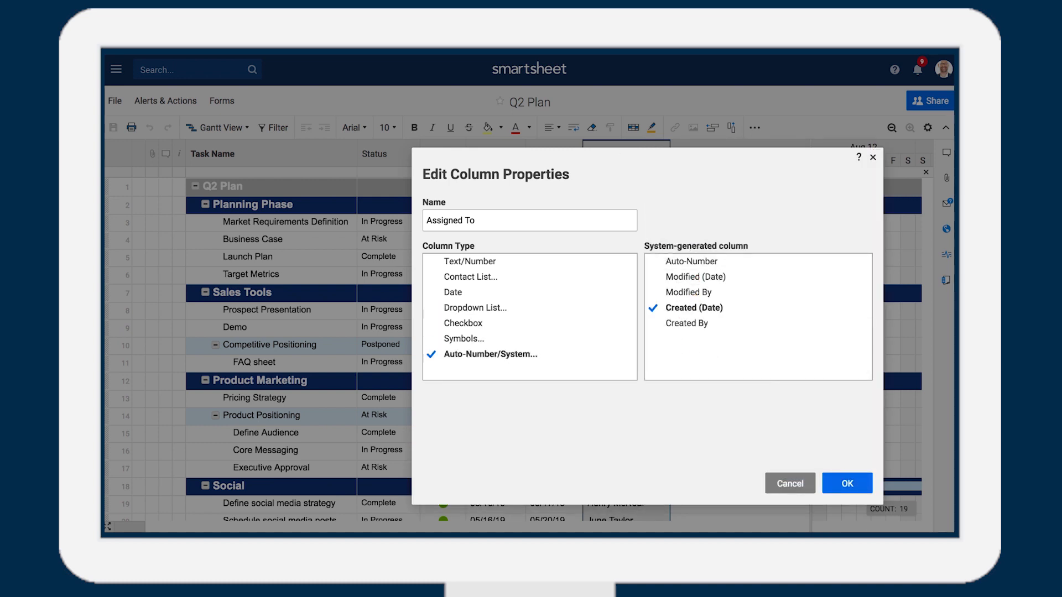
pyautogui.click(695, 277)
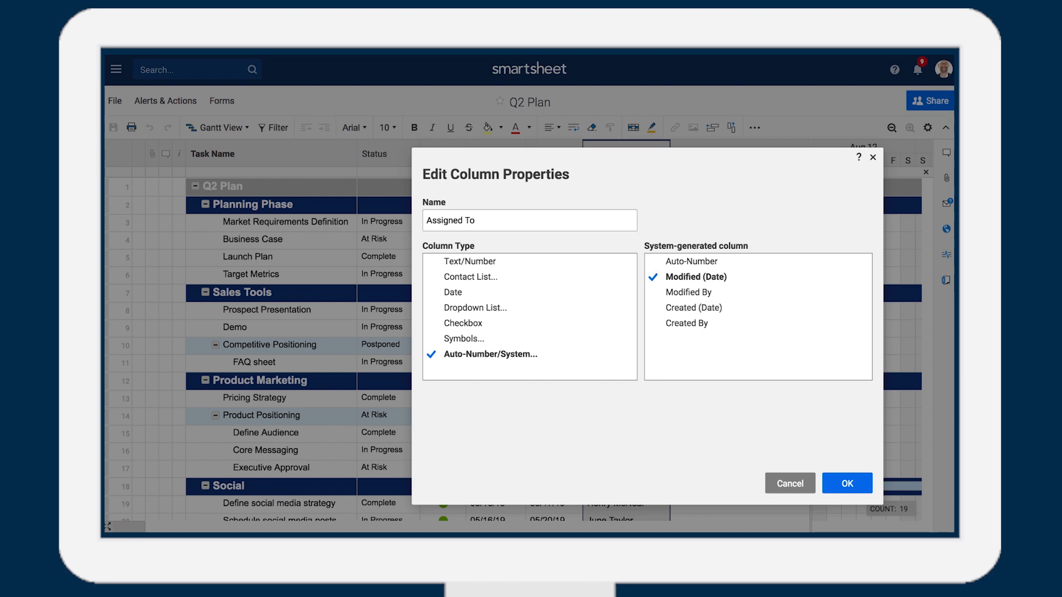
pyautogui.click(847, 483)
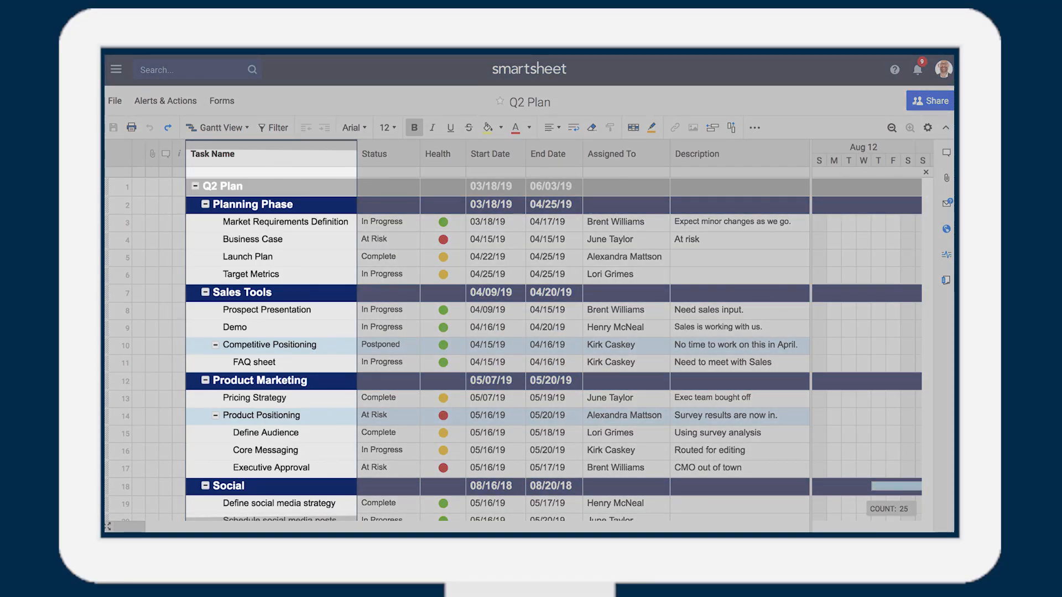
# Step: Collapse the Planning Phase section and bring up the Conditional Formatting rules
pyautogui.click(206, 205)
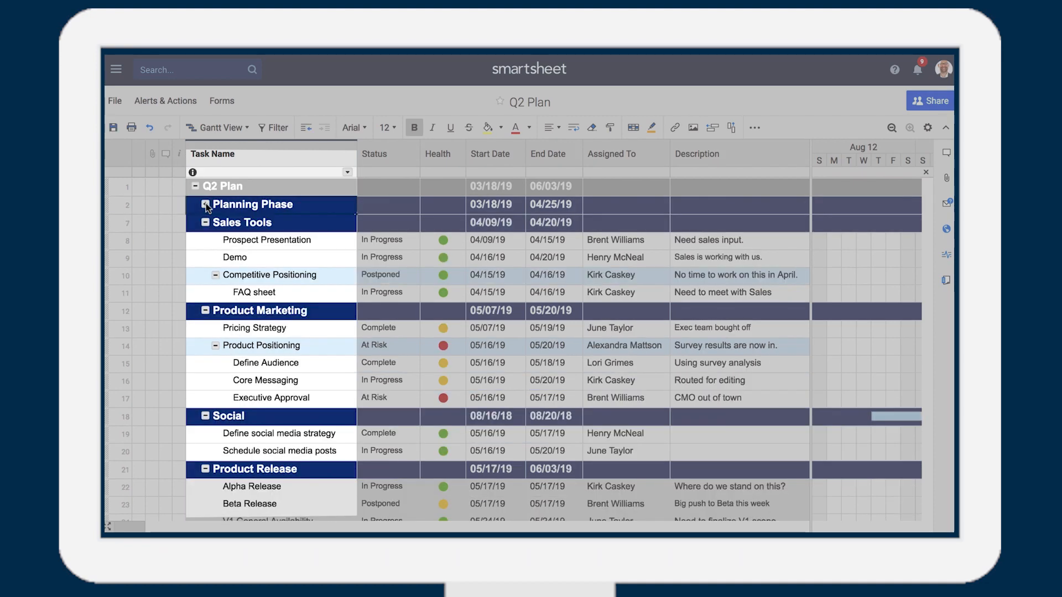
pyautogui.click(204, 205)
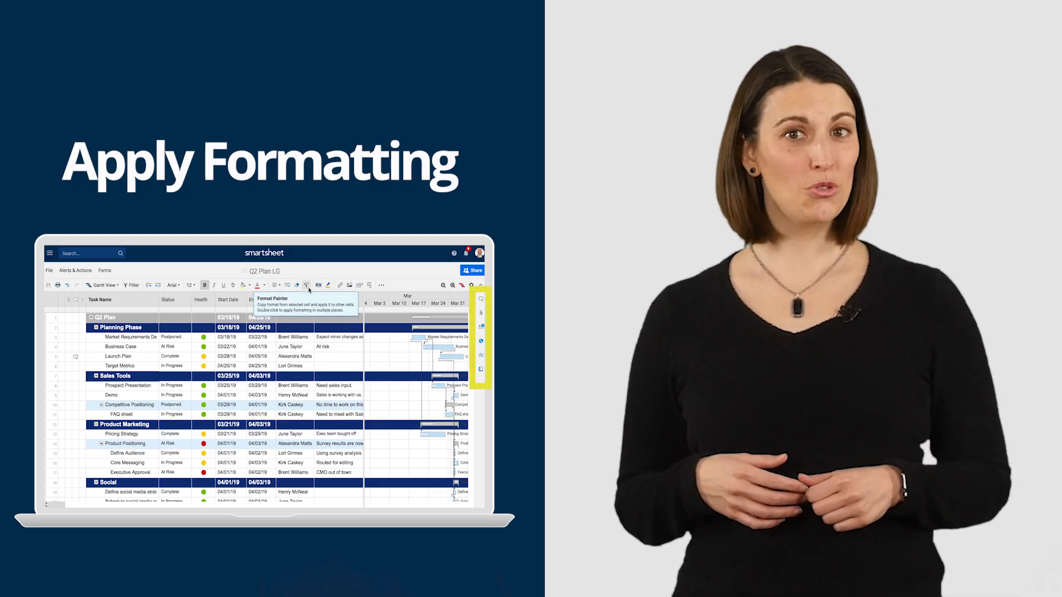
pyautogui.click(572, 87)
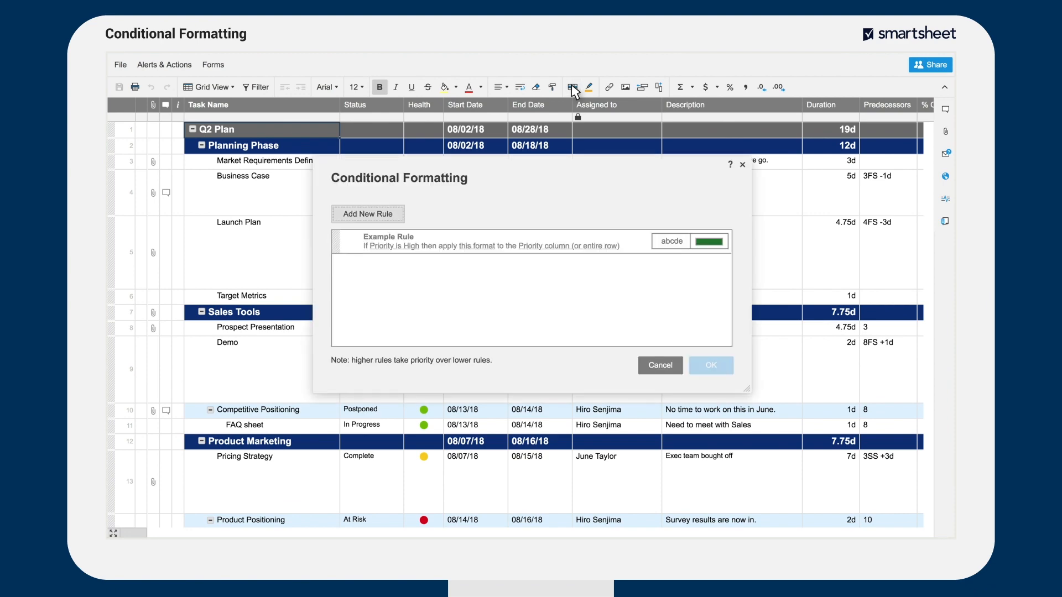
# Step: Dismiss Conditional Formatting to return to the Q2 Plan LG grid and Gantt chart
pyautogui.click(368, 214)
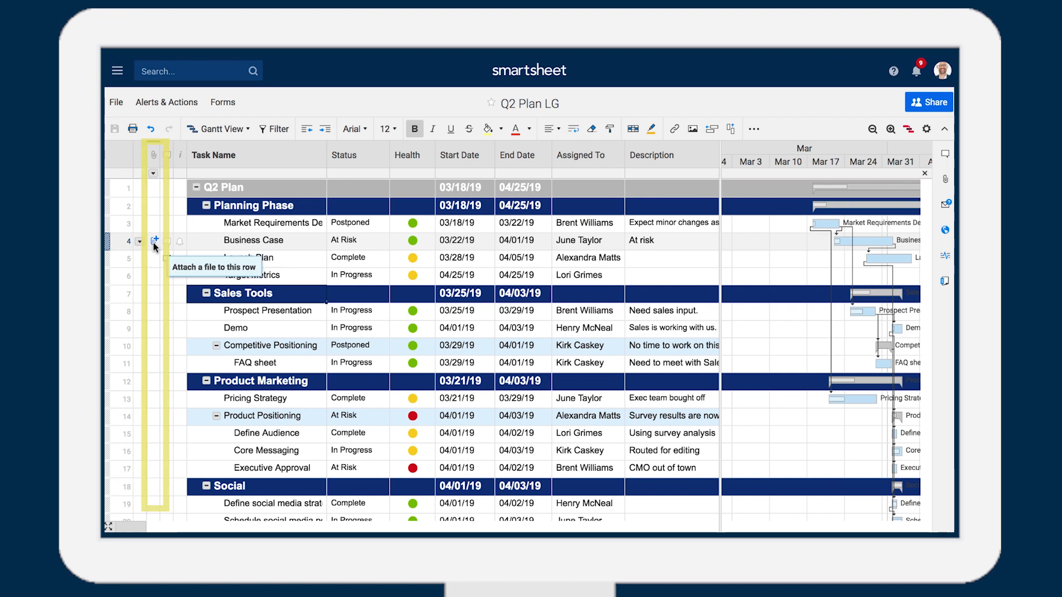
# Step: View the Business Case row's attachments, then close them
pyautogui.click(154, 240)
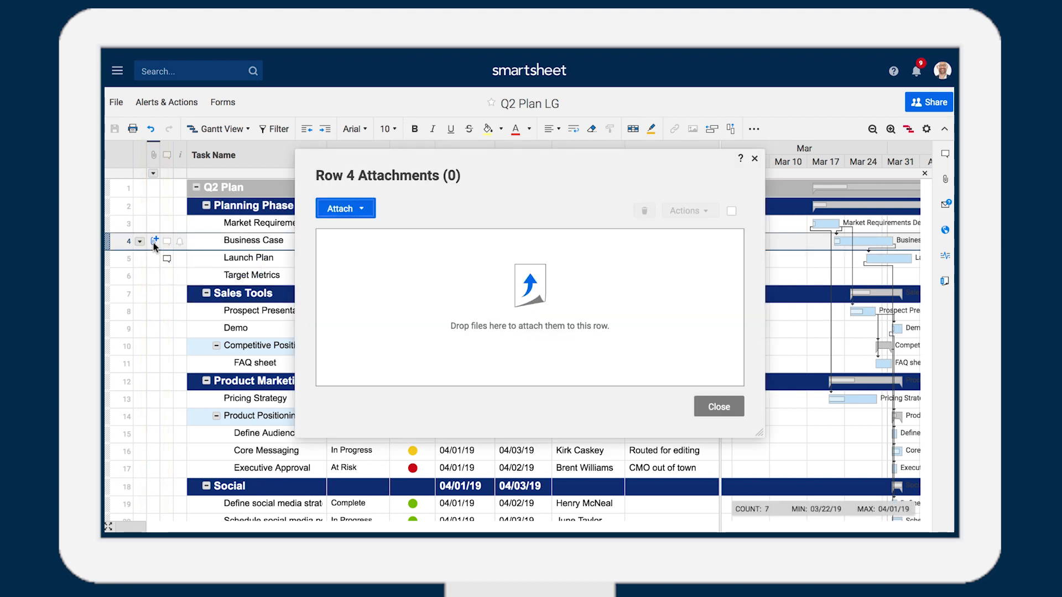
pyautogui.click(345, 208)
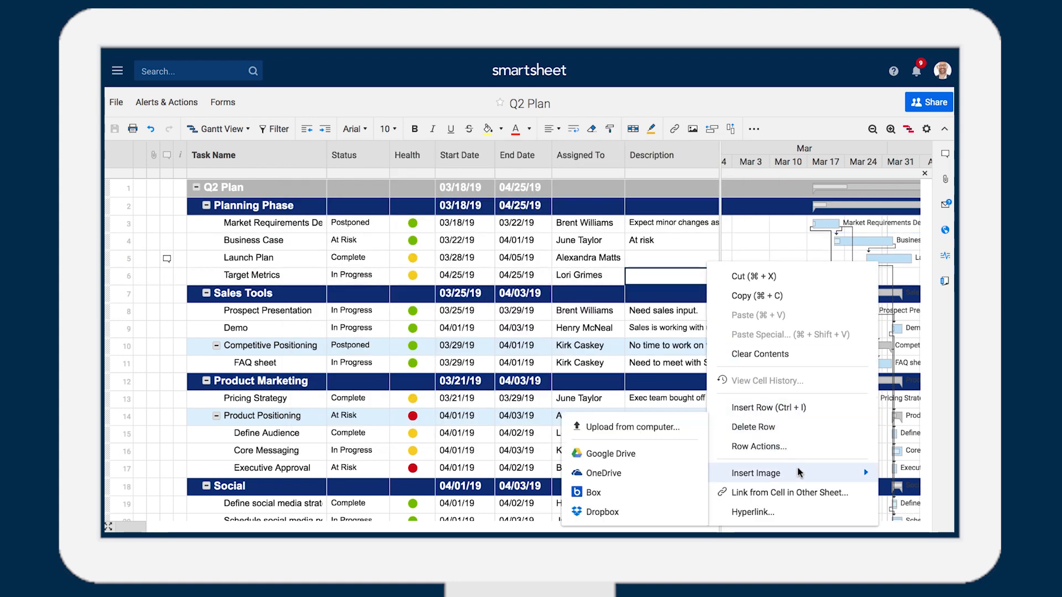
pyautogui.moveTo(775, 481)
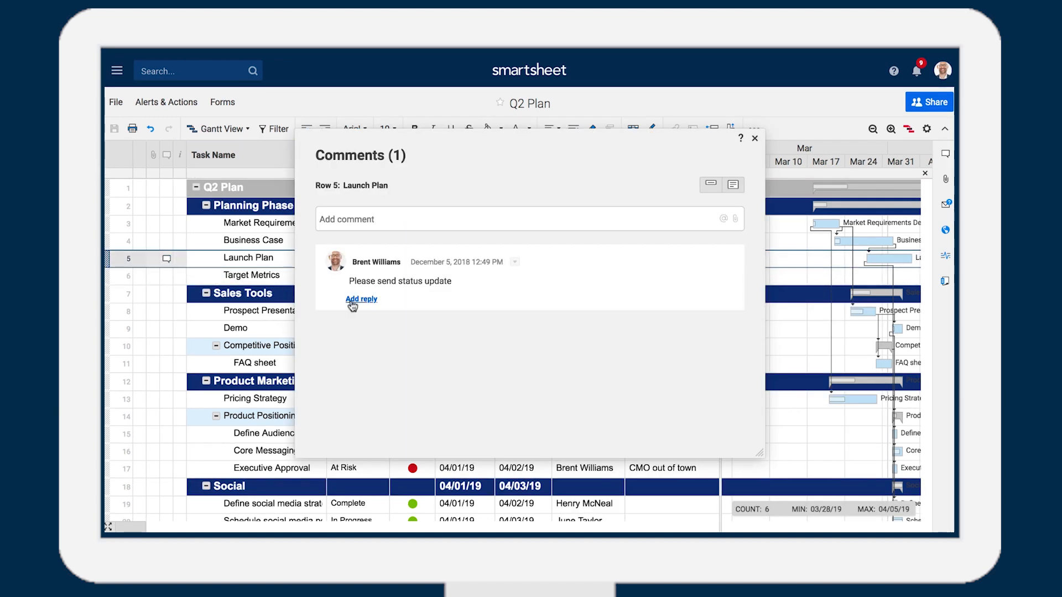
# Step: Enter 'Launch Plan' while moving into the Q2 Plan sheet-sharing invitation
pyautogui.write('Launch Plan')
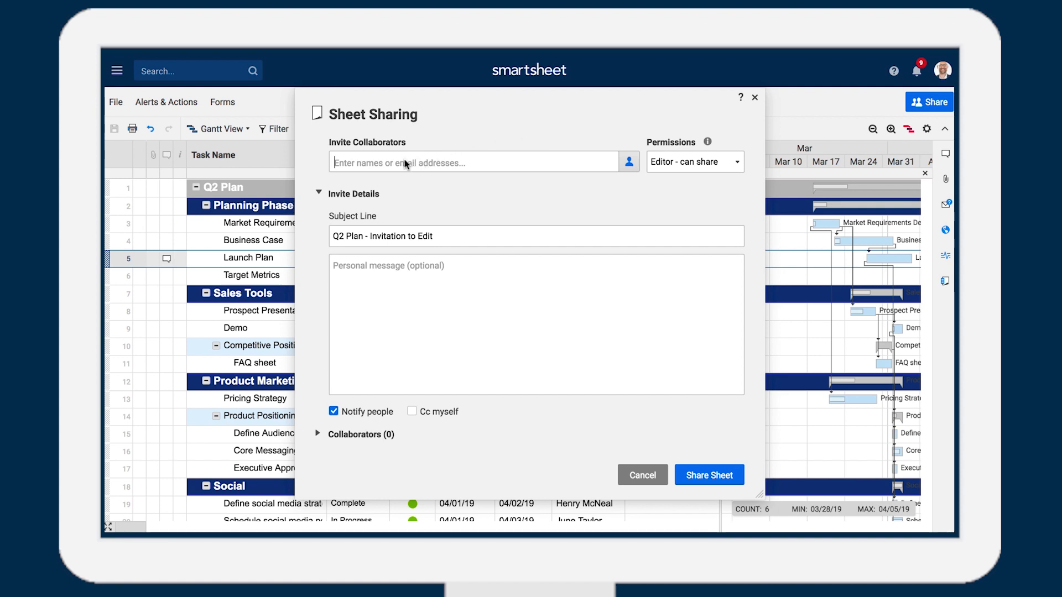
# Step: Invite the first 'mbf' collaborator; mark Prospect Presentation In Progress with yellow health
pyautogui.write('mbf')
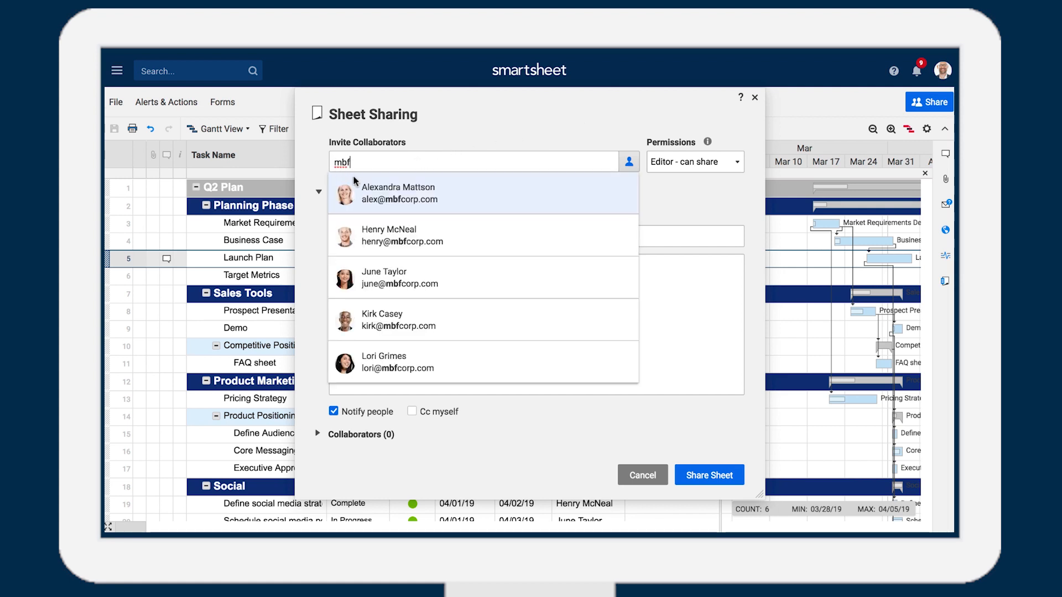
pyautogui.click(399, 193)
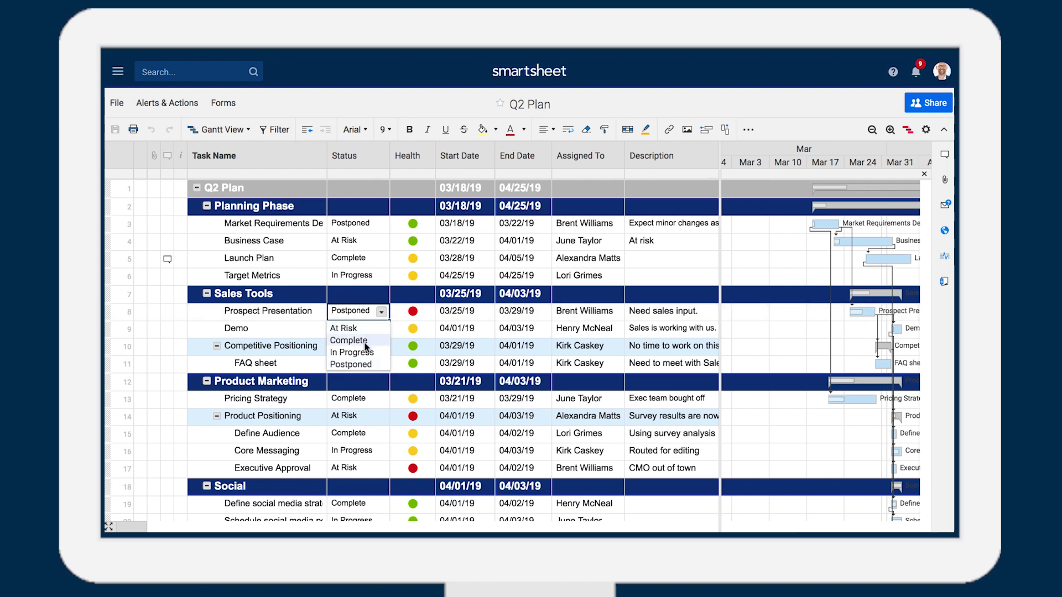
pyautogui.click(427, 312)
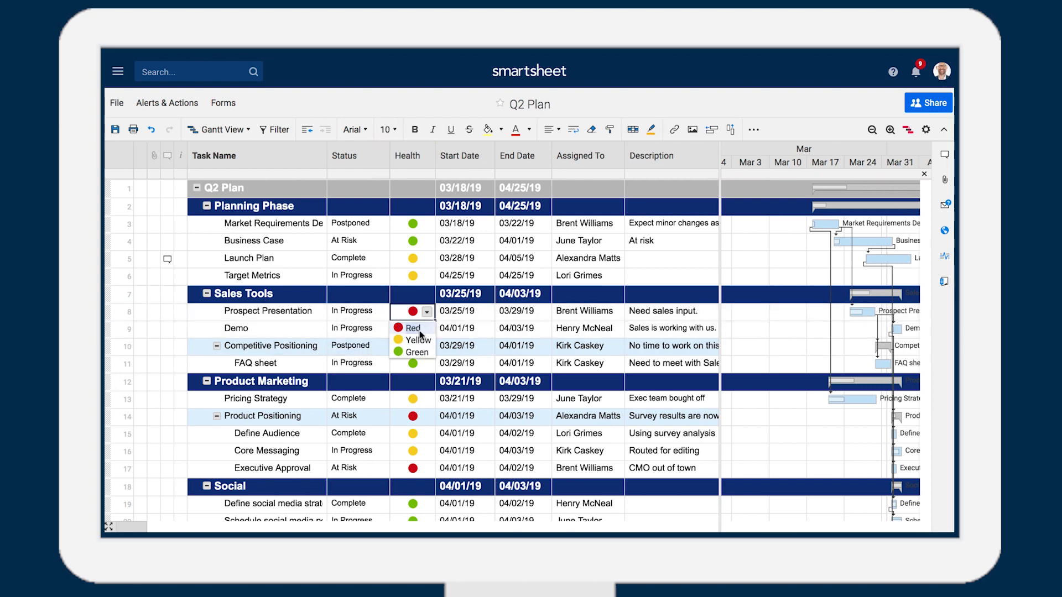
pyautogui.click(223, 102)
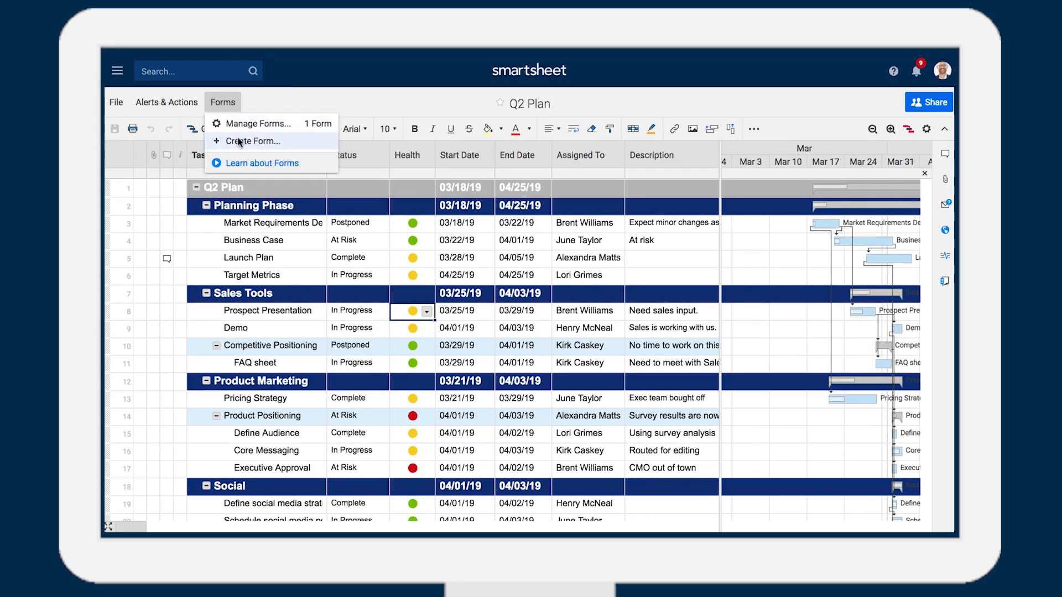
# Step: Start a new form for the sheet and show more fields to add
pyautogui.click(253, 141)
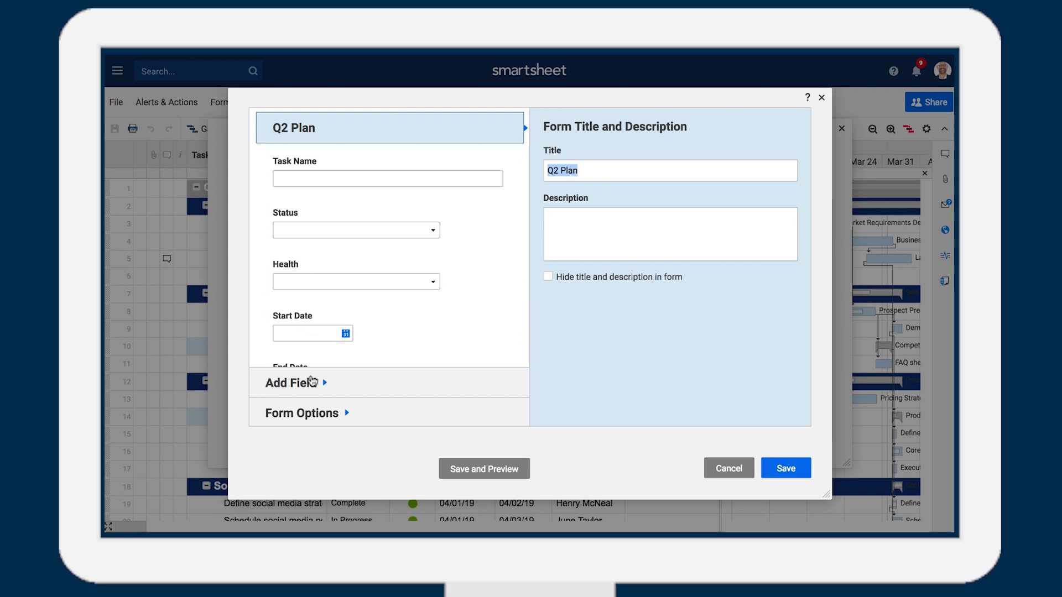
pyautogui.click(484, 469)
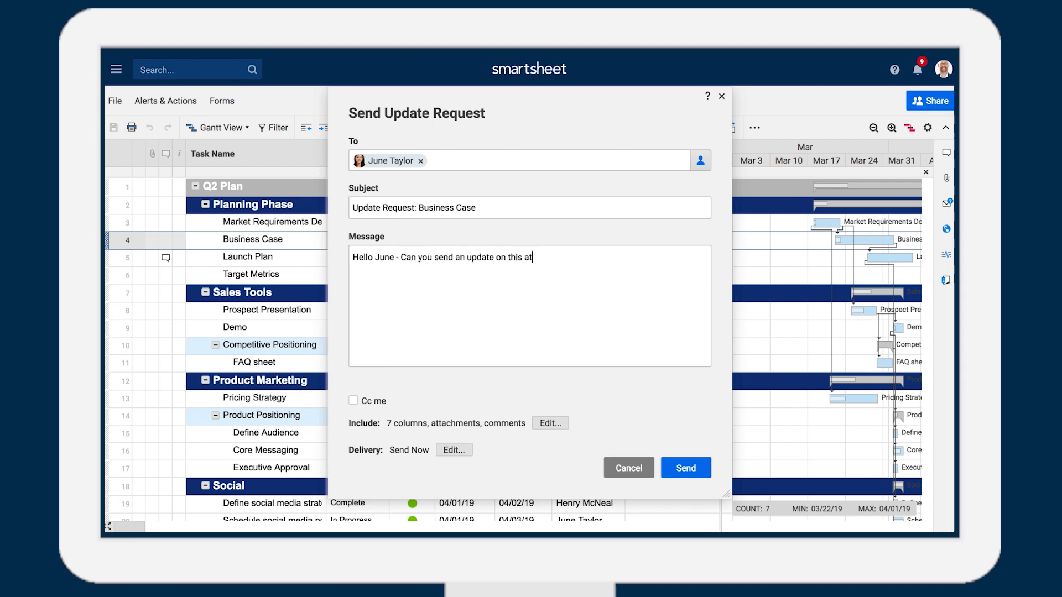
# Step: Finish the '-risk action item?' message, then turn on Highlight Changes
pyautogui.write('-risk action item?')
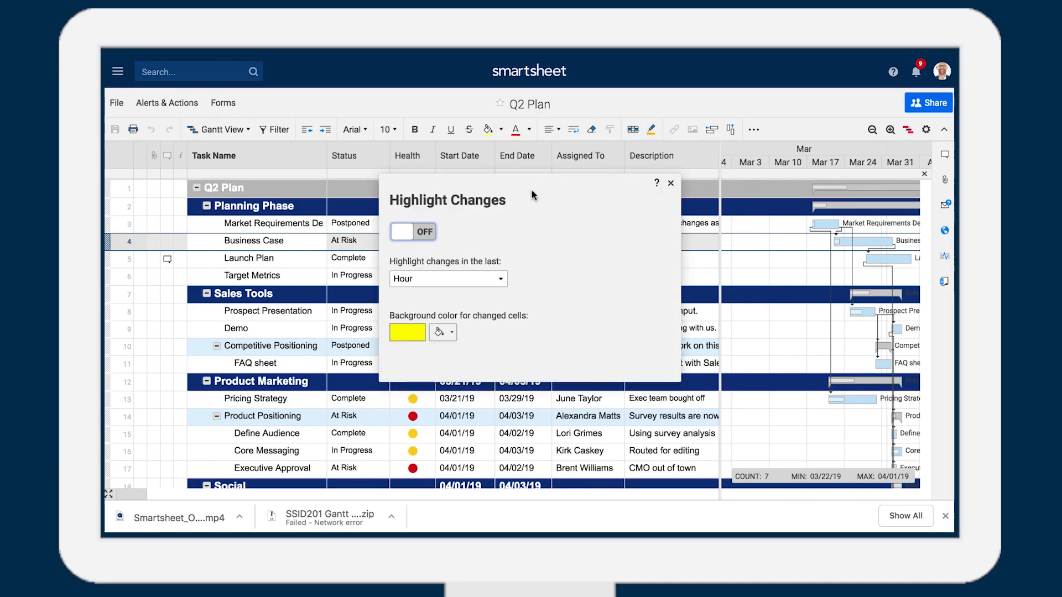
pyautogui.click(413, 232)
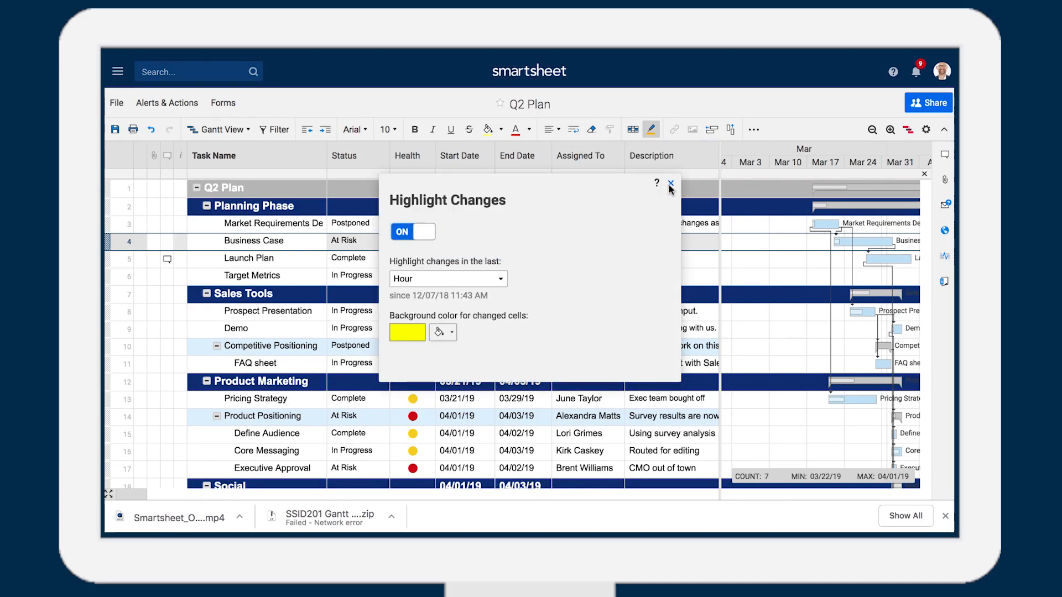
pyautogui.click(670, 183)
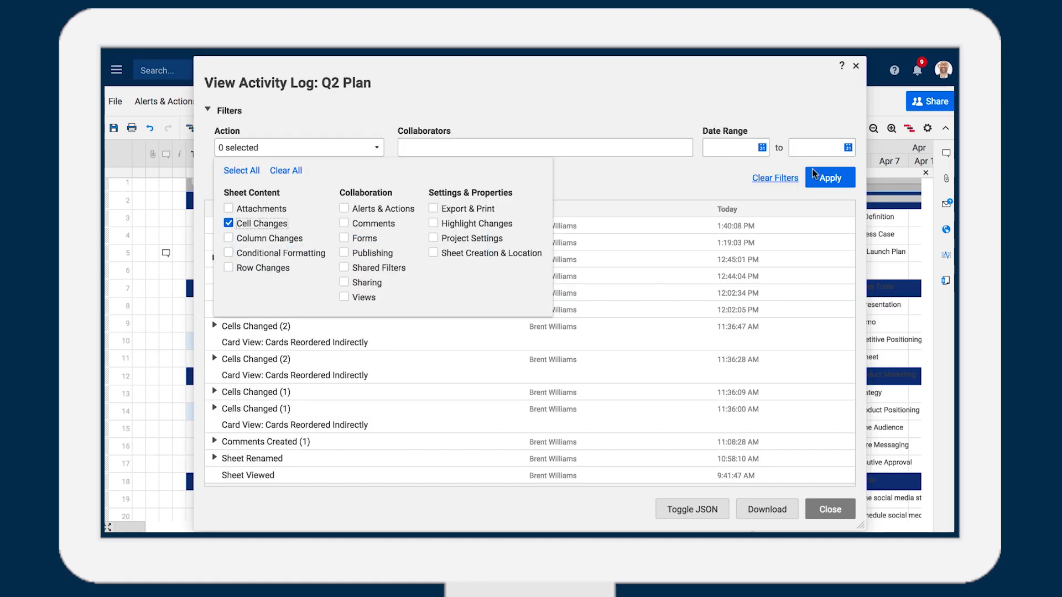
# Step: Filter the activity log to cell changes and show Q2 Plan as a calendar
pyautogui.click(830, 178)
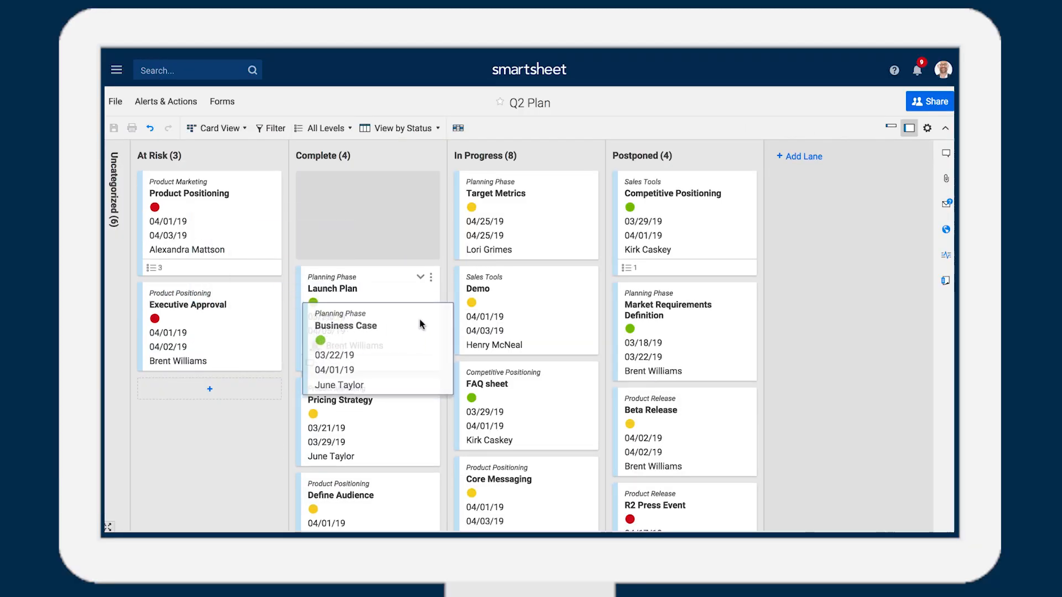
pyautogui.click(217, 128)
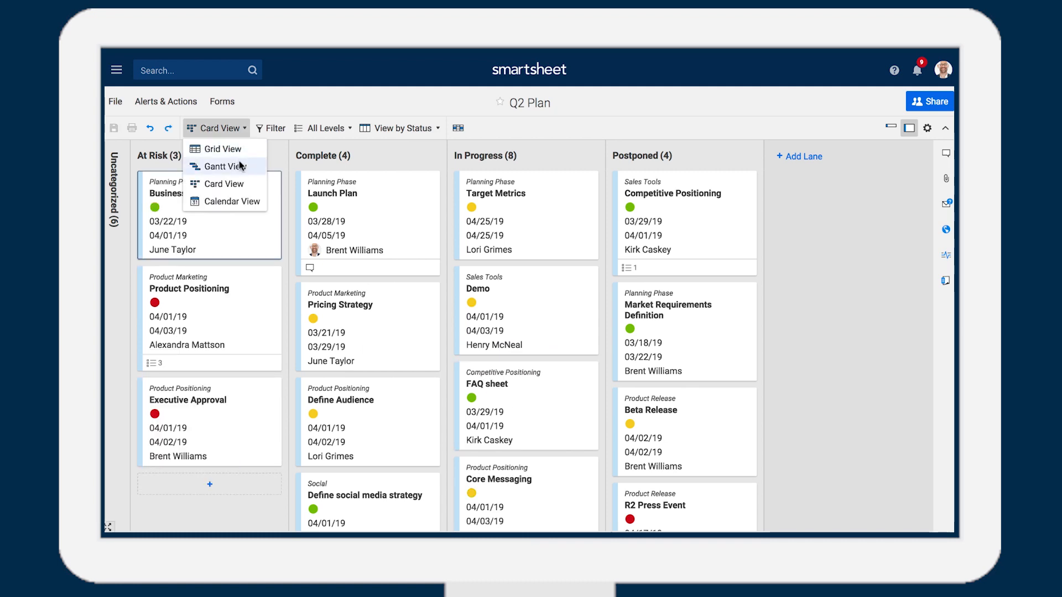
pyautogui.click(235, 201)
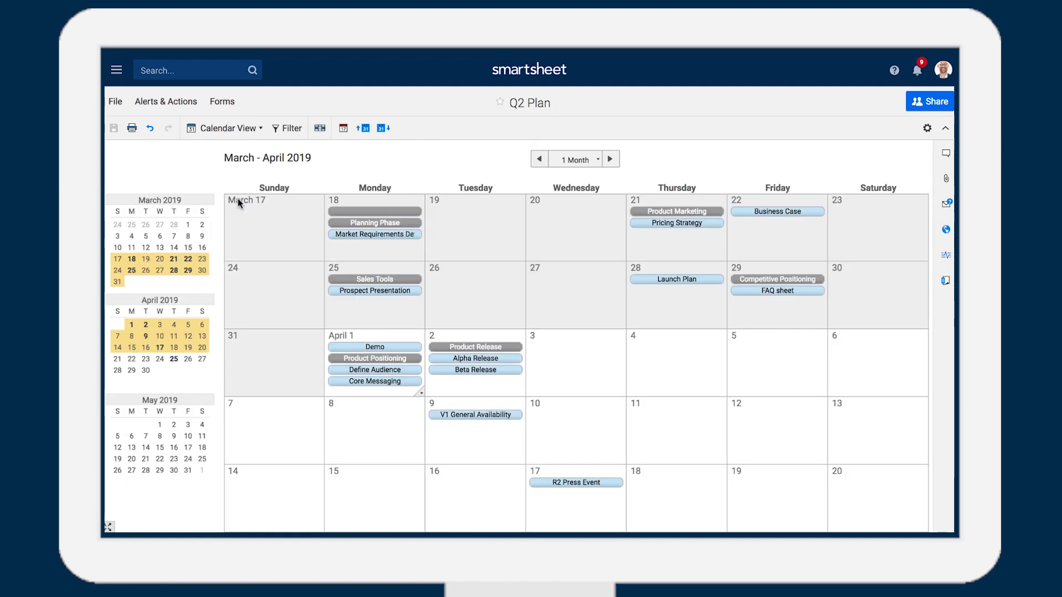
# Step: Start a New Blank Report row report from the Reports list
pyautogui.click(224, 128)
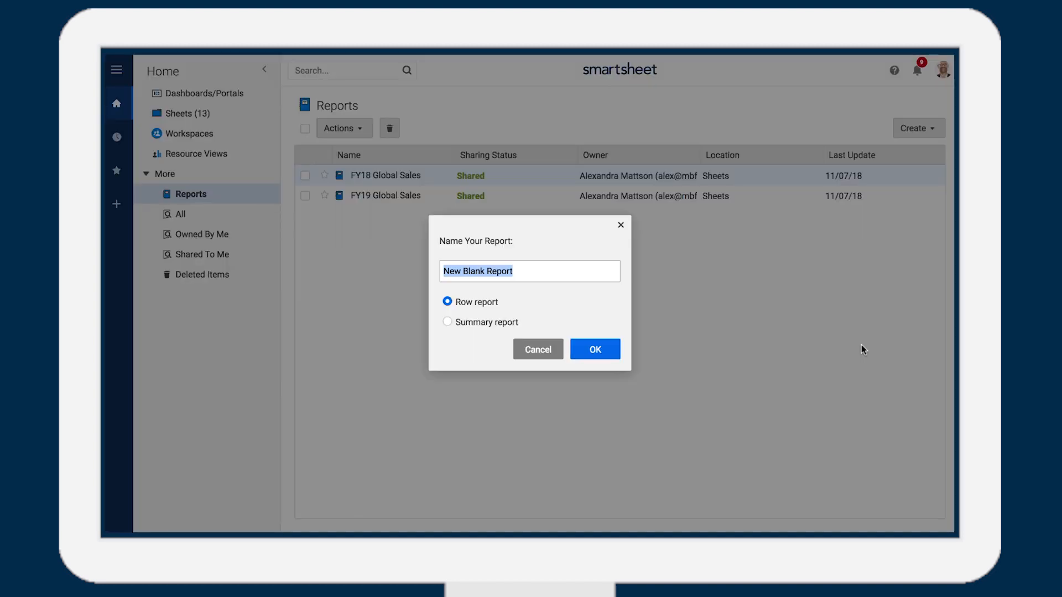
# Step: Enter 'Q1 Sales' as the name of the new row report
pyautogui.write('Q')
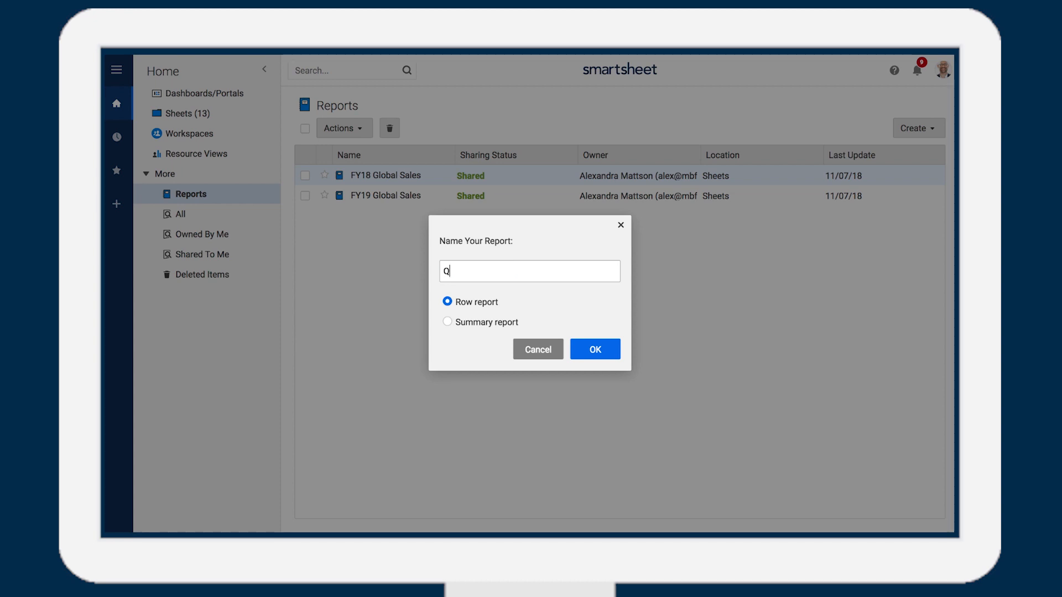
pyautogui.write('1 Sales')
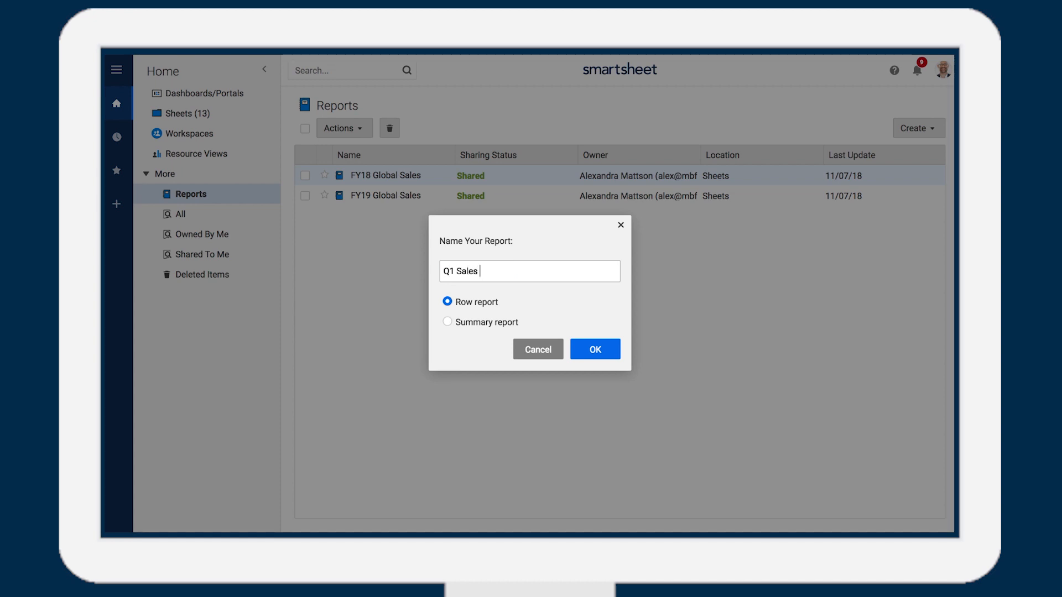